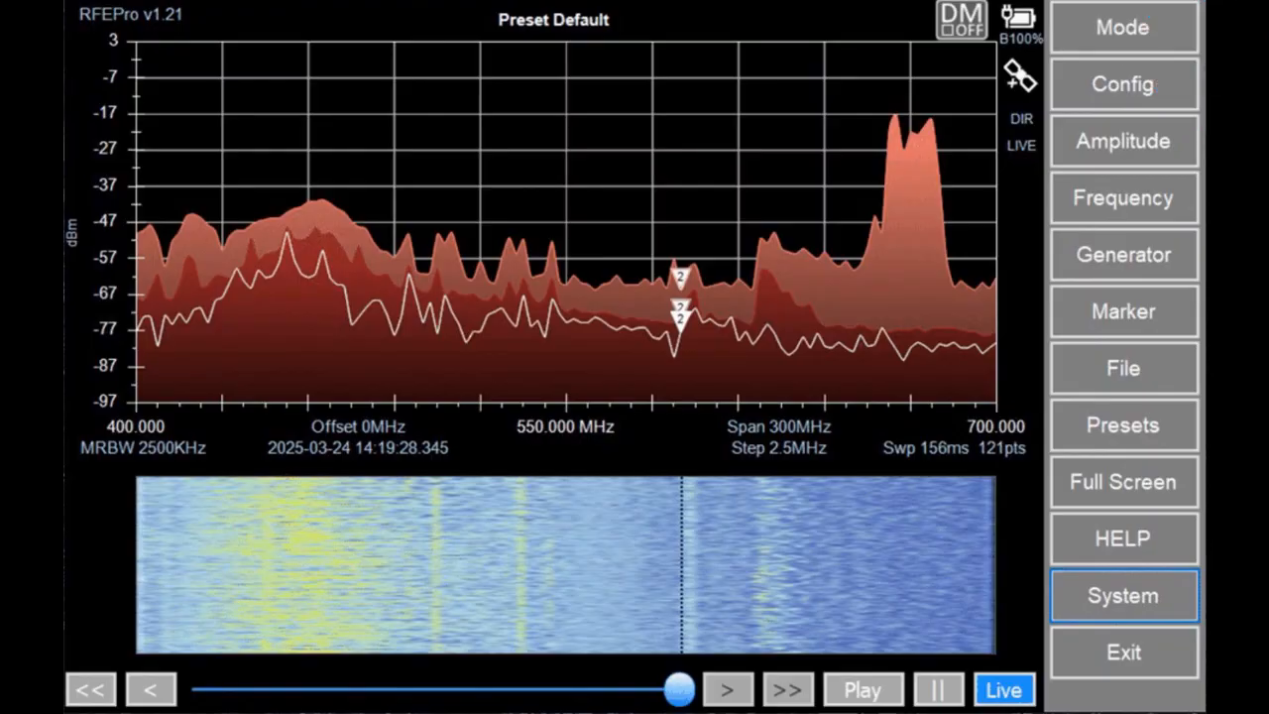
Leave the analyzer through System and open the Windows Start menu.
{"action": "left_click", "coordinate": [1123, 595]}
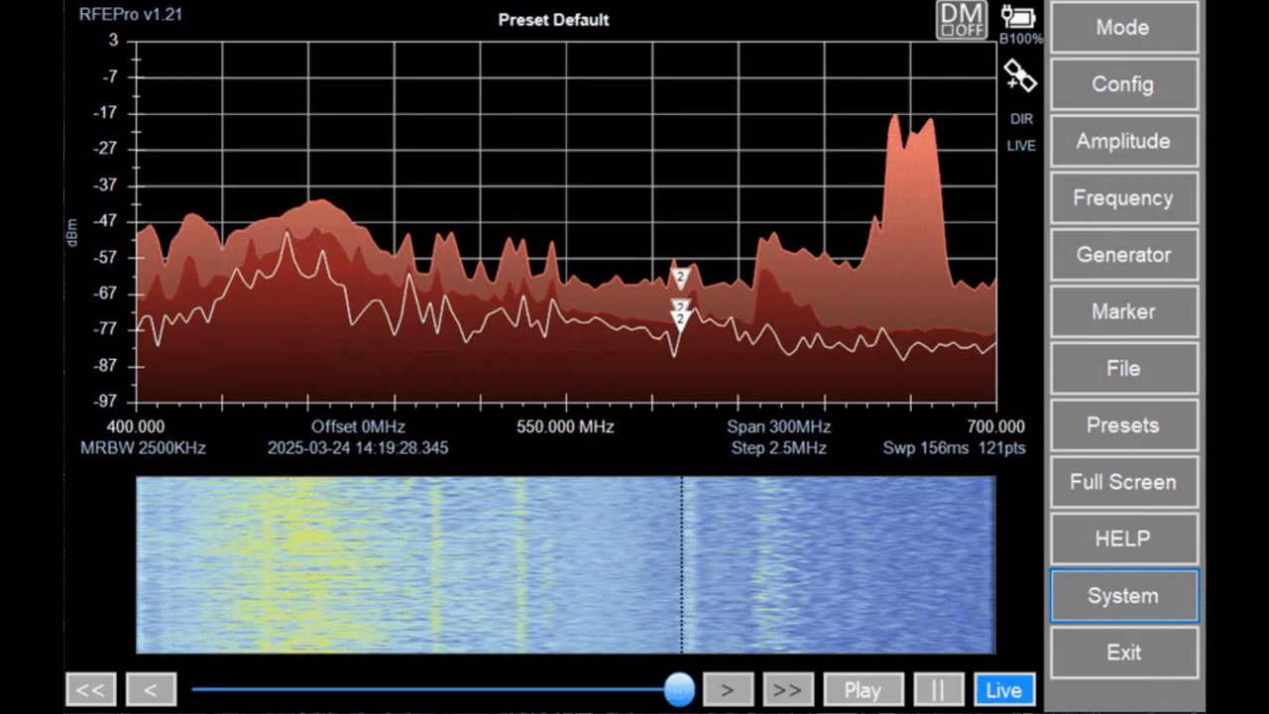
{"action": "left_click", "coordinate": [90, 689]}
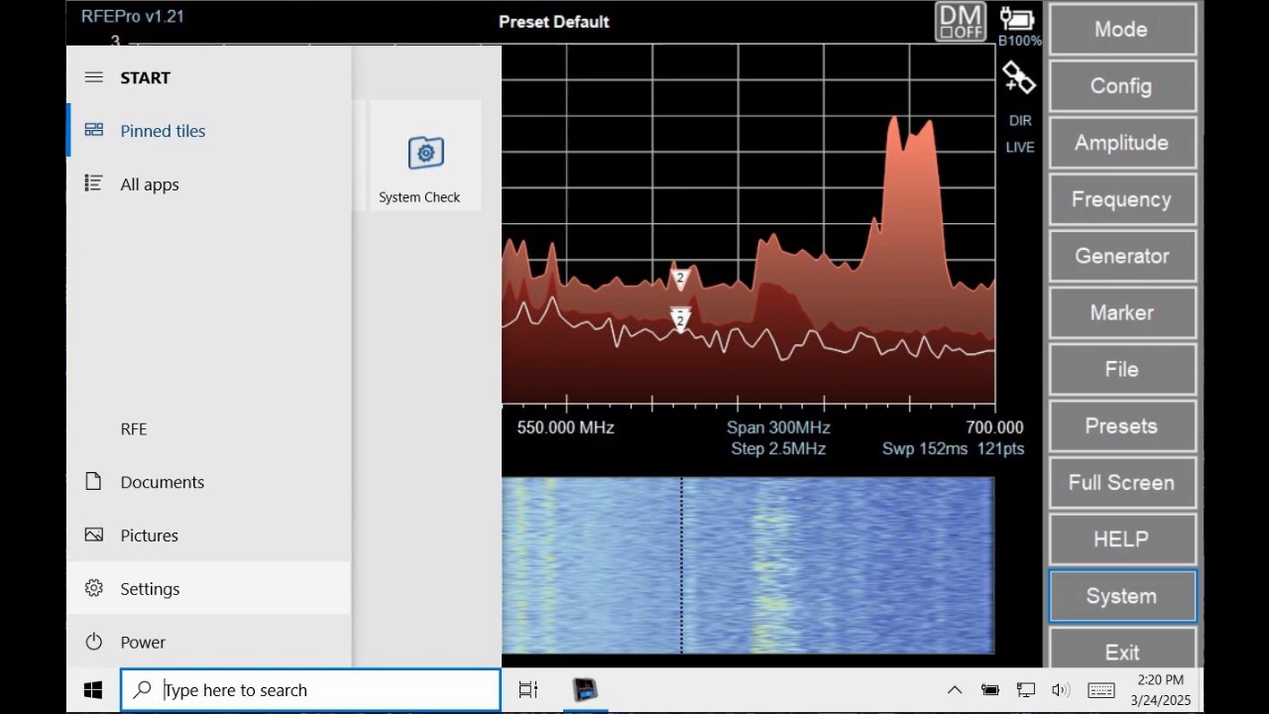
Open Settings > Network & Internet > Ethernet and view connected Network 2's details.
{"action": "left_click", "coordinate": [149, 588]}
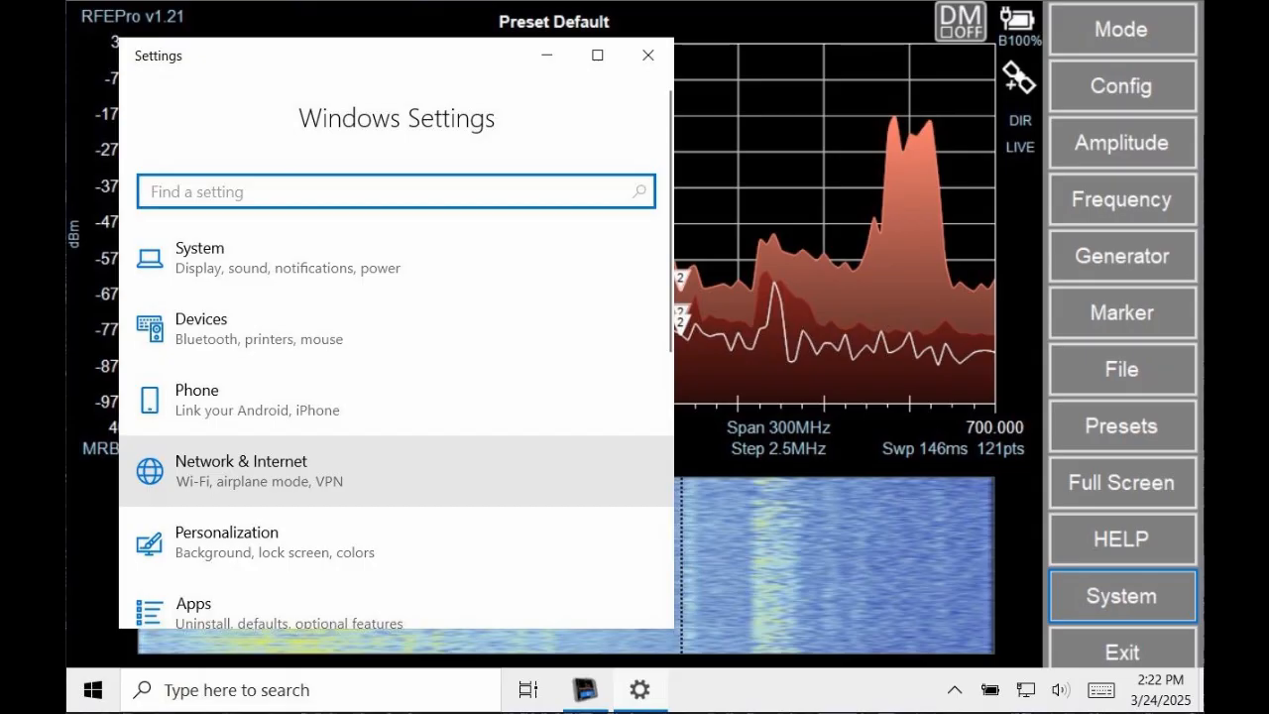
{"action": "left_click", "coordinate": [241, 471]}
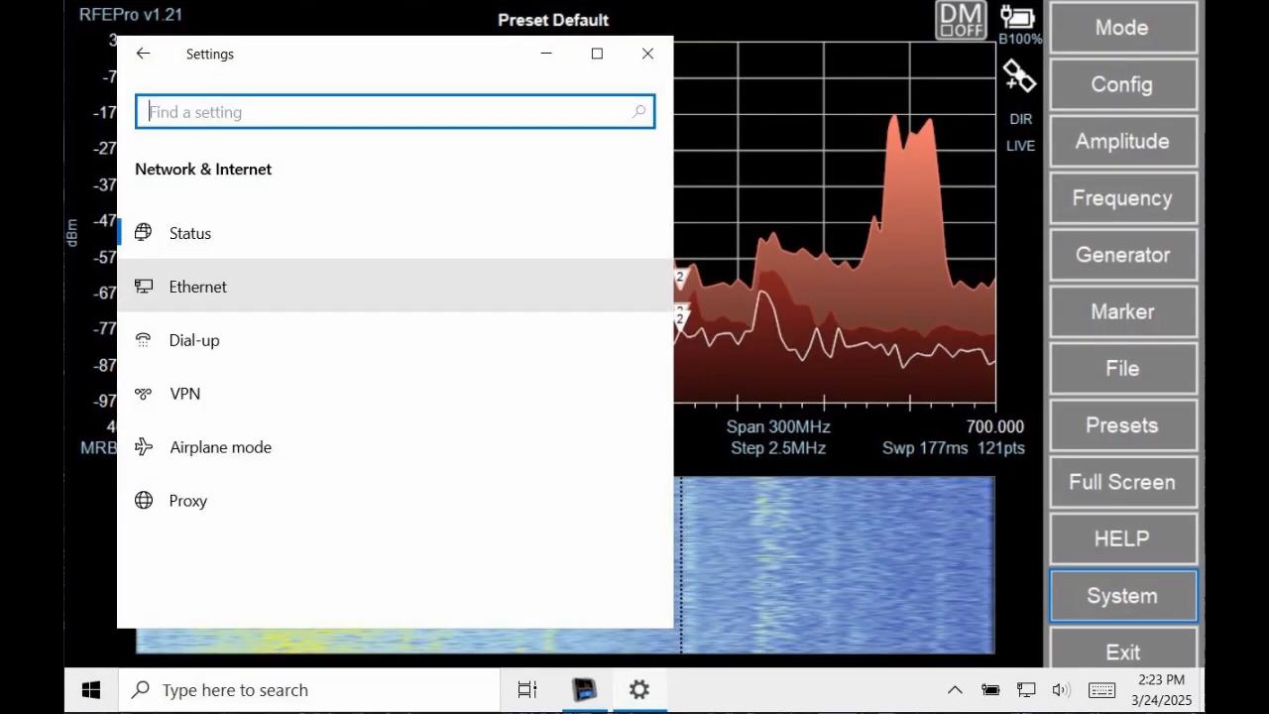
{"action": "left_click", "coordinate": [197, 287]}
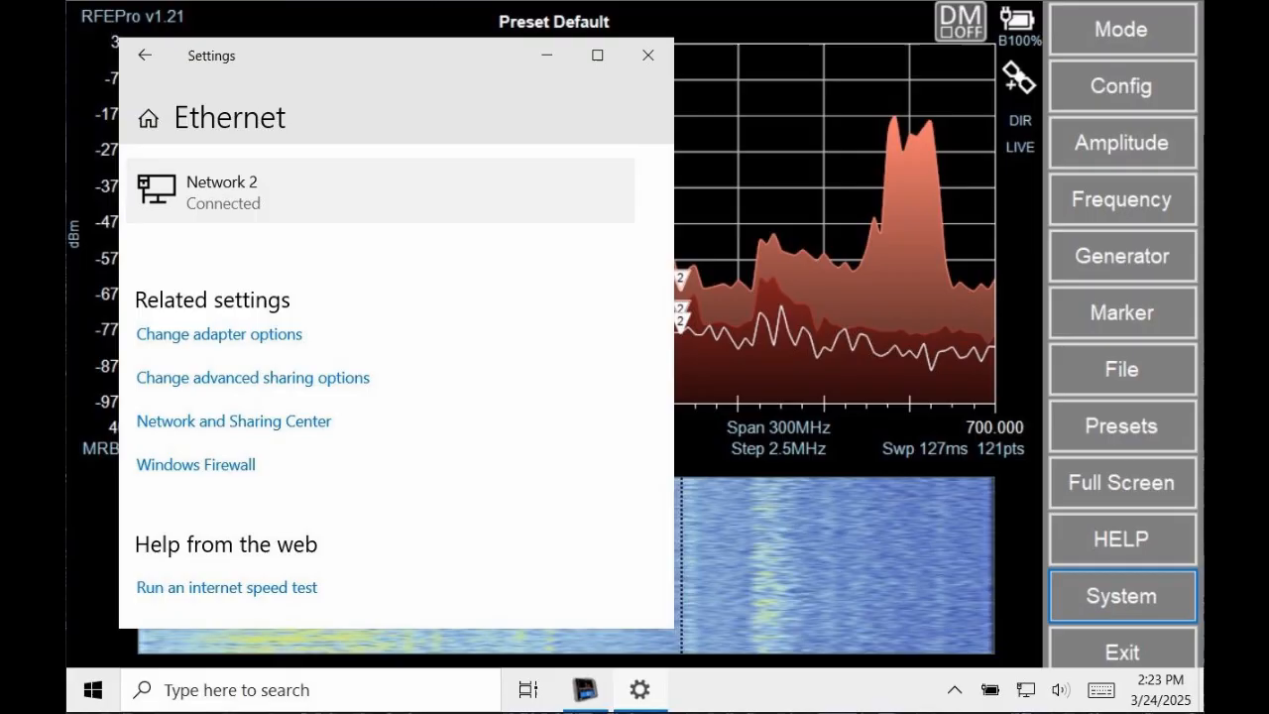
{"action": "left_click", "coordinate": [222, 191]}
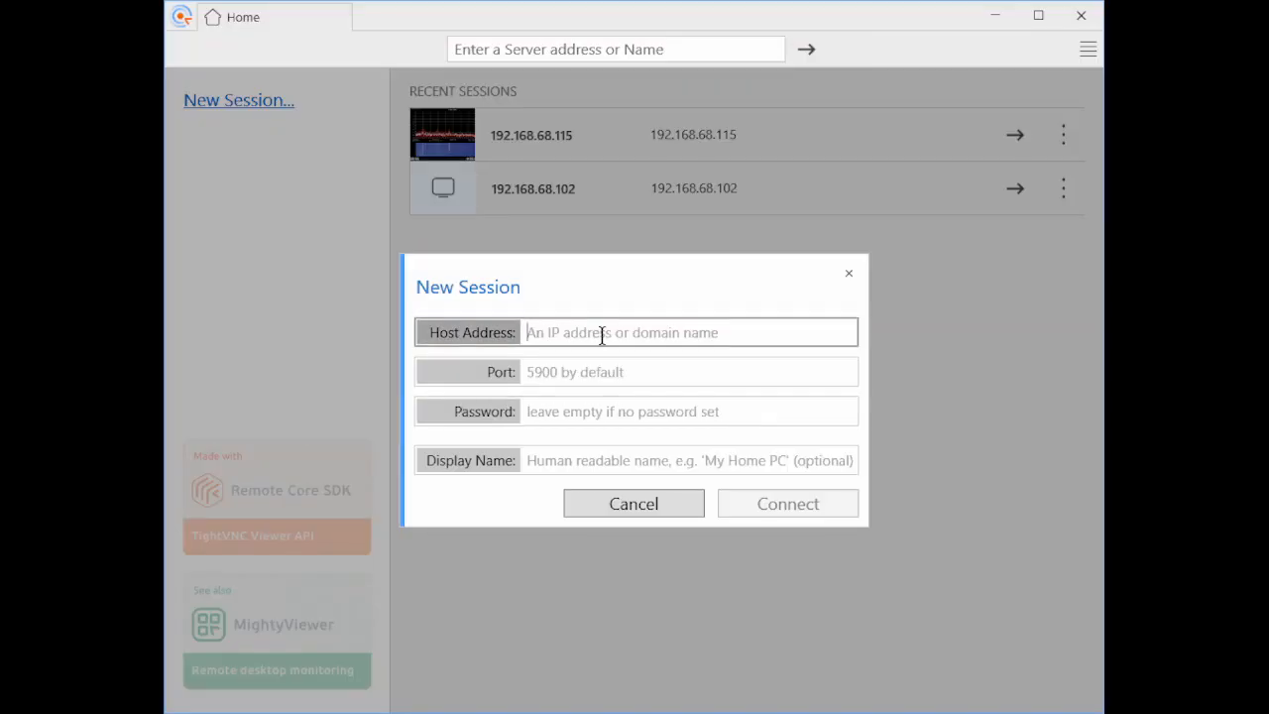
Connect Remote Ripple to host 192.168.68.115 and show the spectrum as a 3D waterfall.
{"action": "type", "text": "192.168.68"}
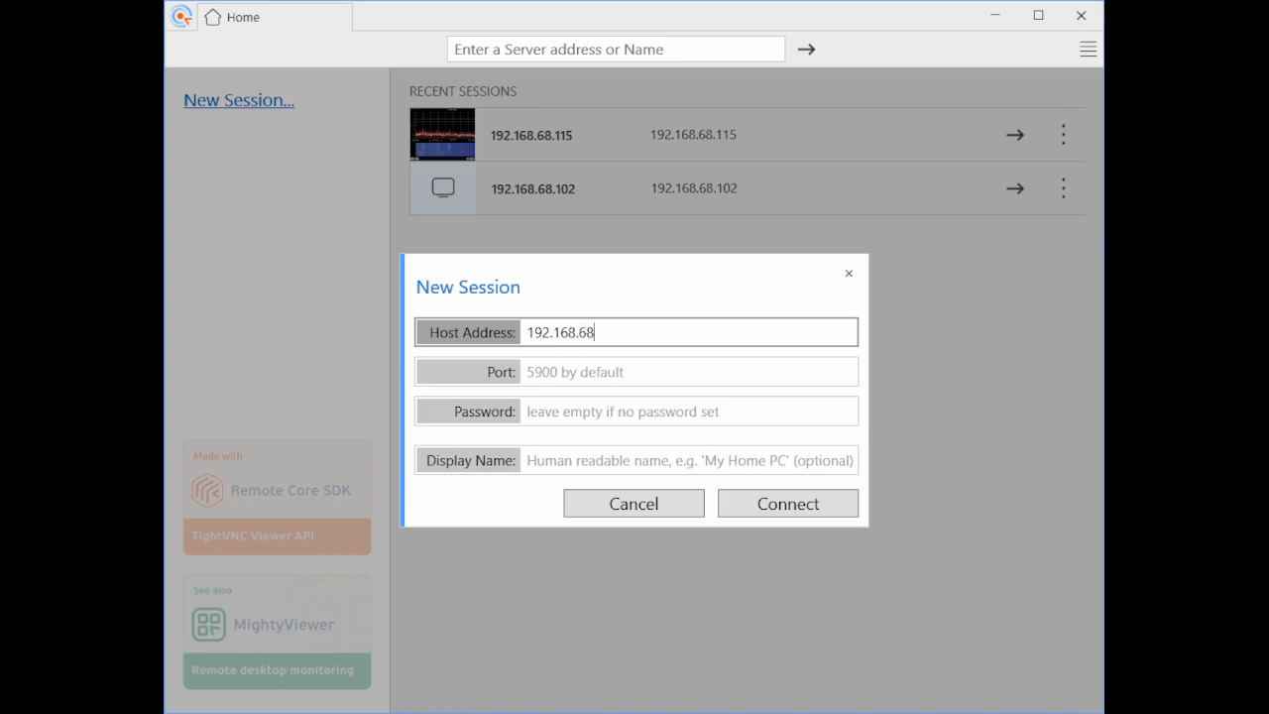
{"action": "type", "text": "115"}
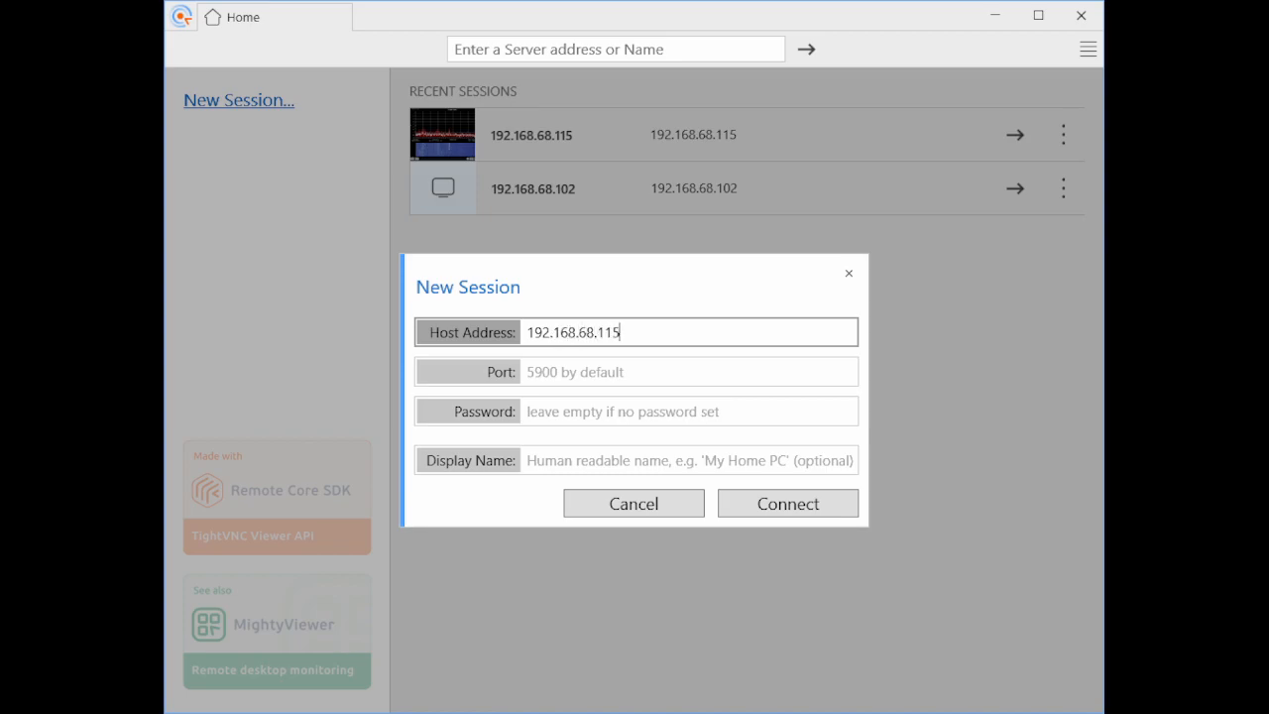
{"action": "left_click", "coordinate": [787, 503]}
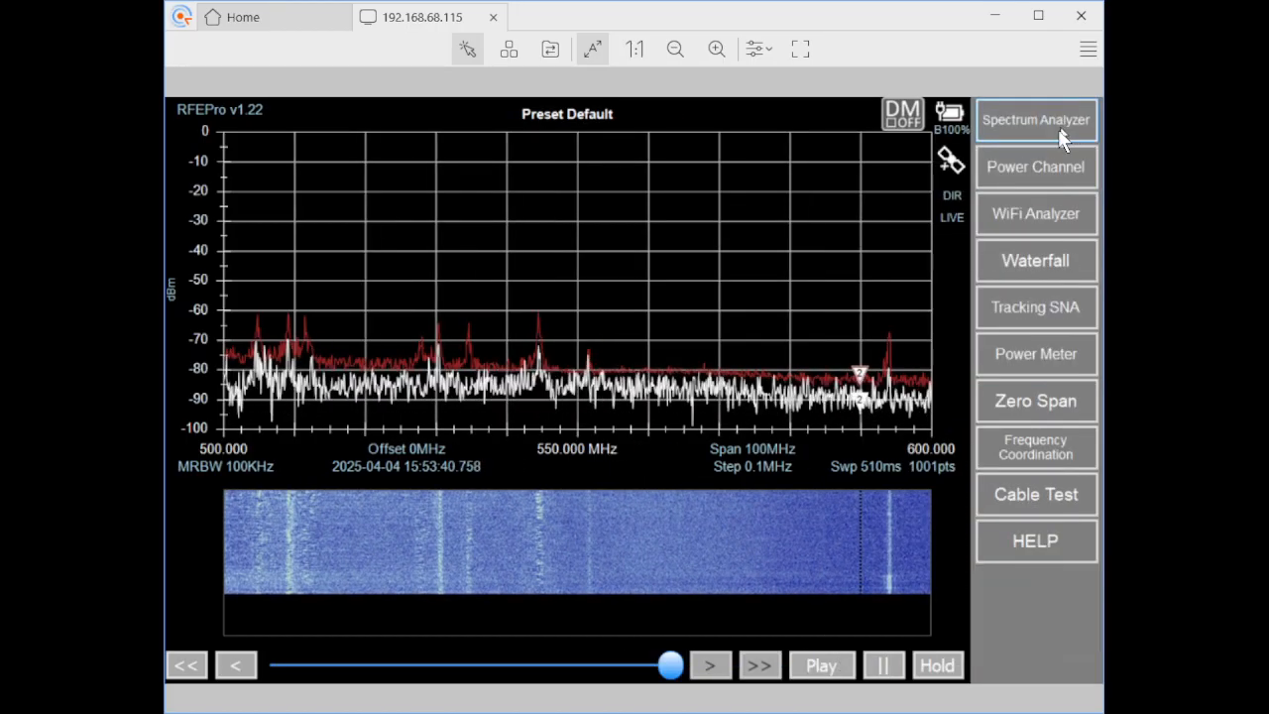
{"action": "left_click", "coordinate": [1035, 119]}
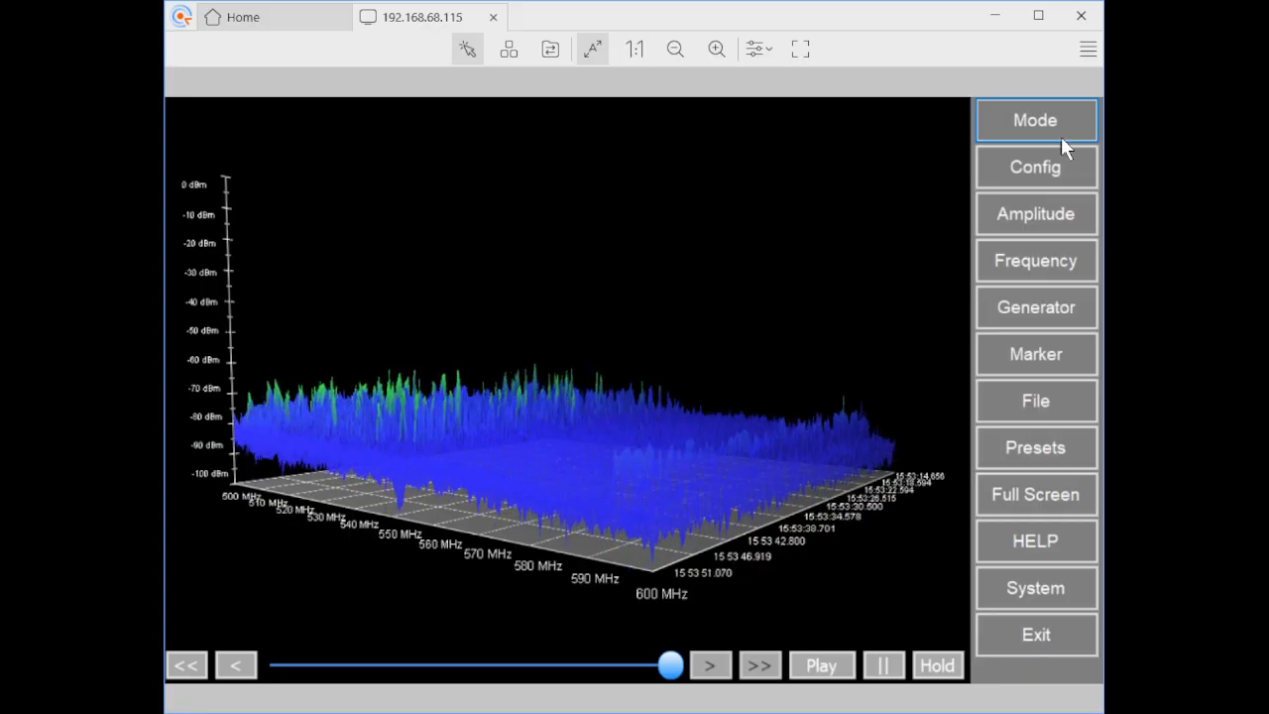
Switch the remote analyzer to WiFi Analyzer mode, then back to Spectrum Analyzer.
{"action": "left_click", "coordinate": [1035, 120]}
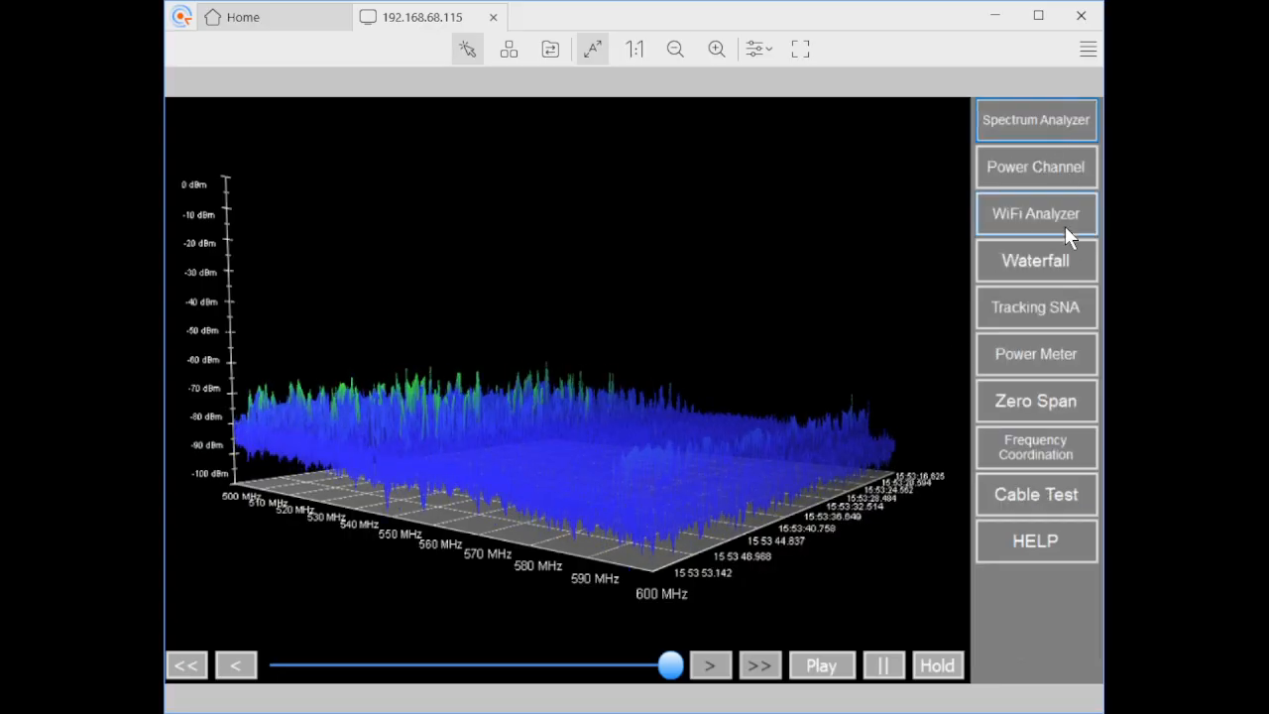
{"action": "left_click", "coordinate": [1035, 213]}
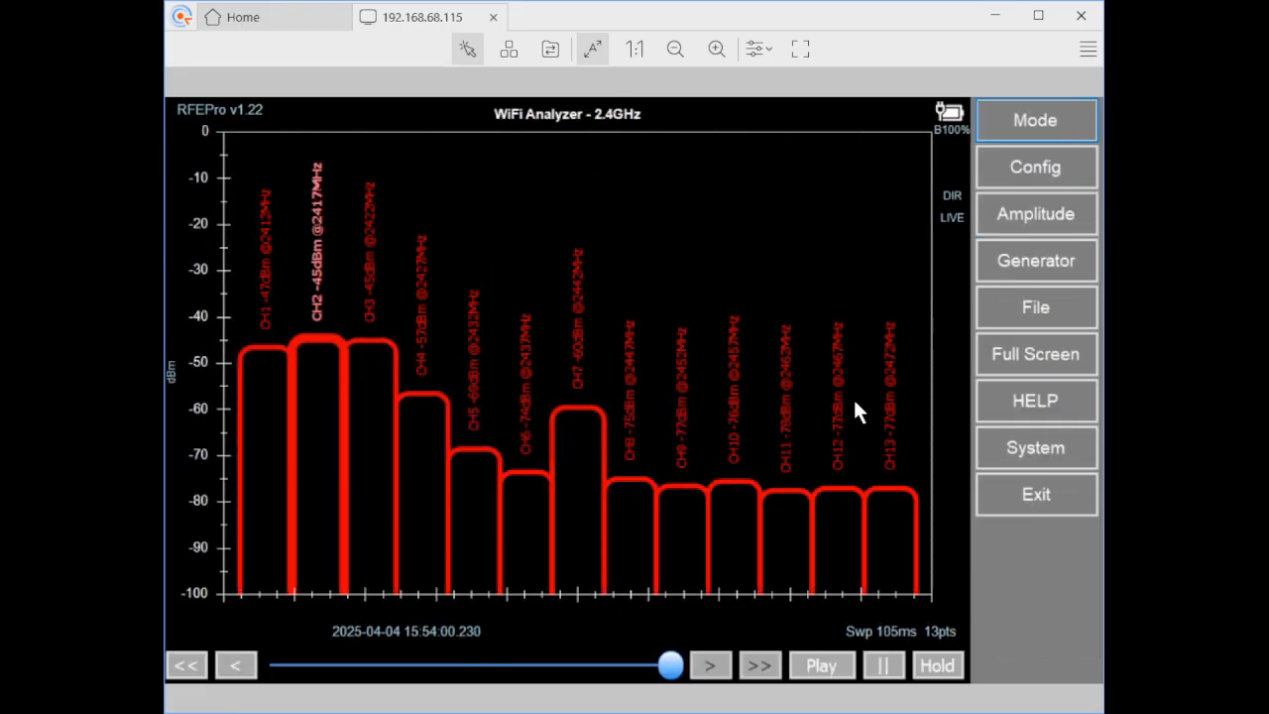
{"action": "mouse_move", "coordinate": [863, 401]}
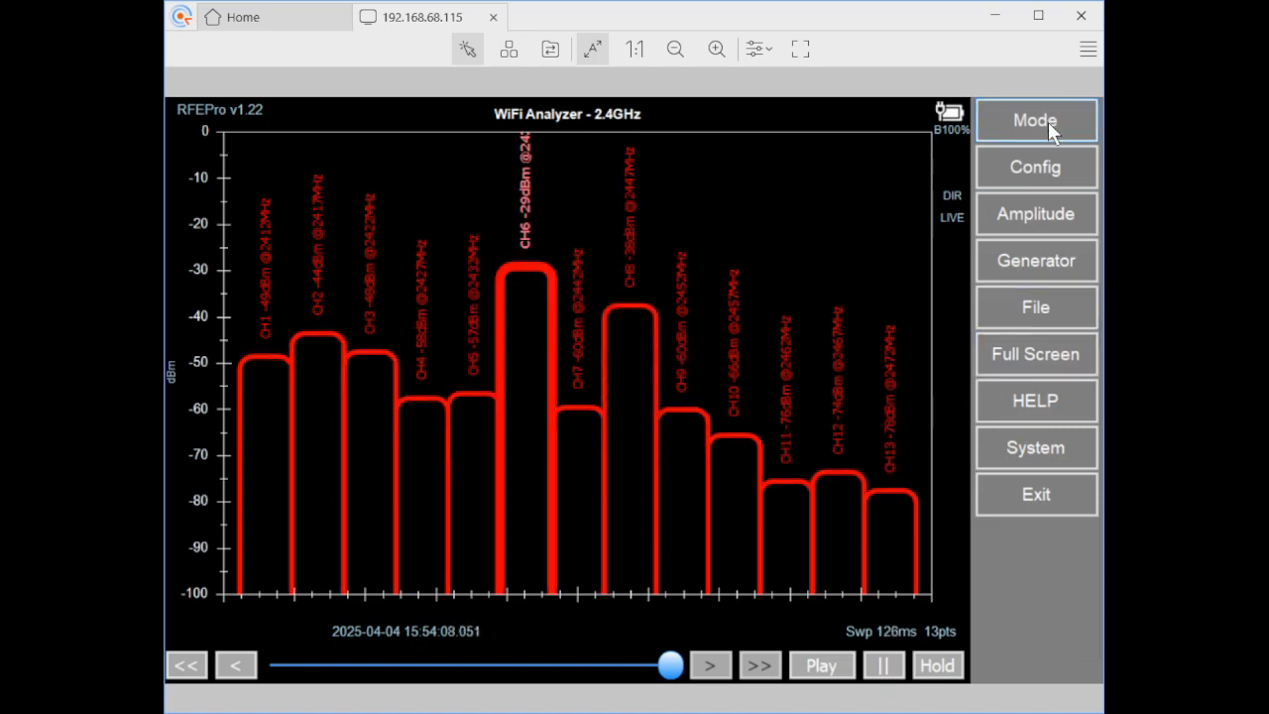
{"action": "left_click", "coordinate": [1035, 119]}
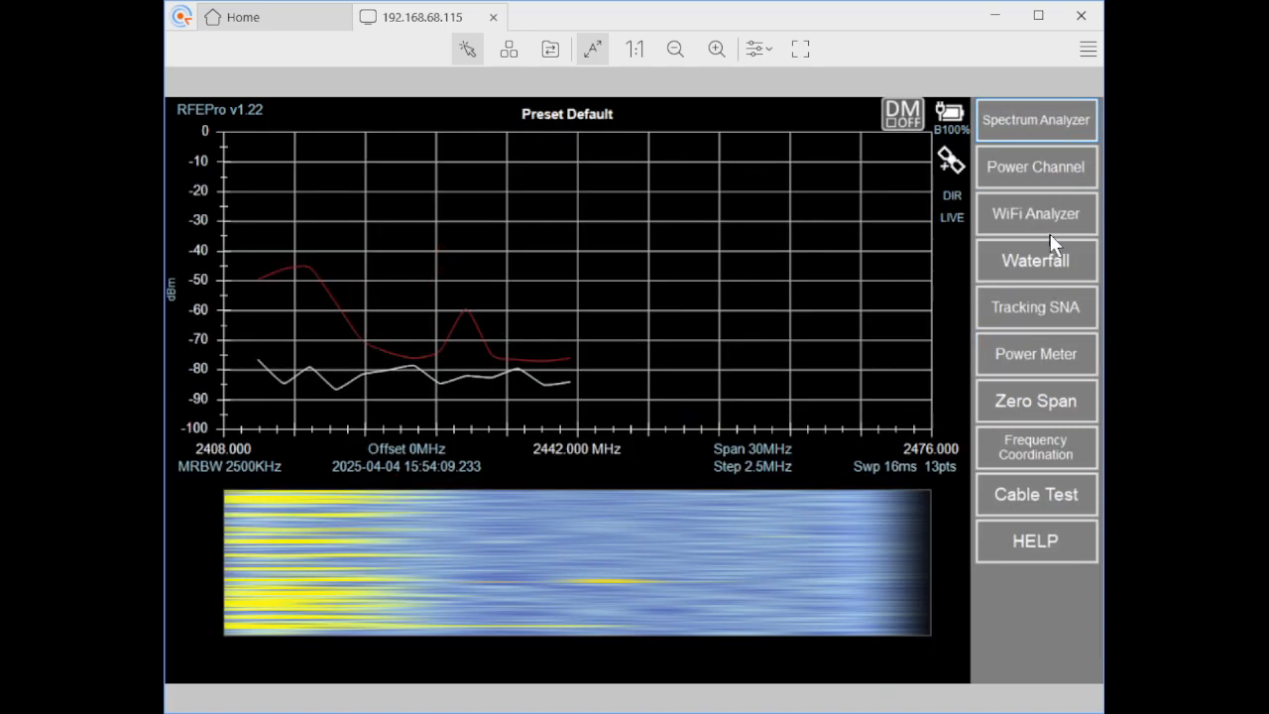
{"action": "left_click", "coordinate": [1035, 120]}
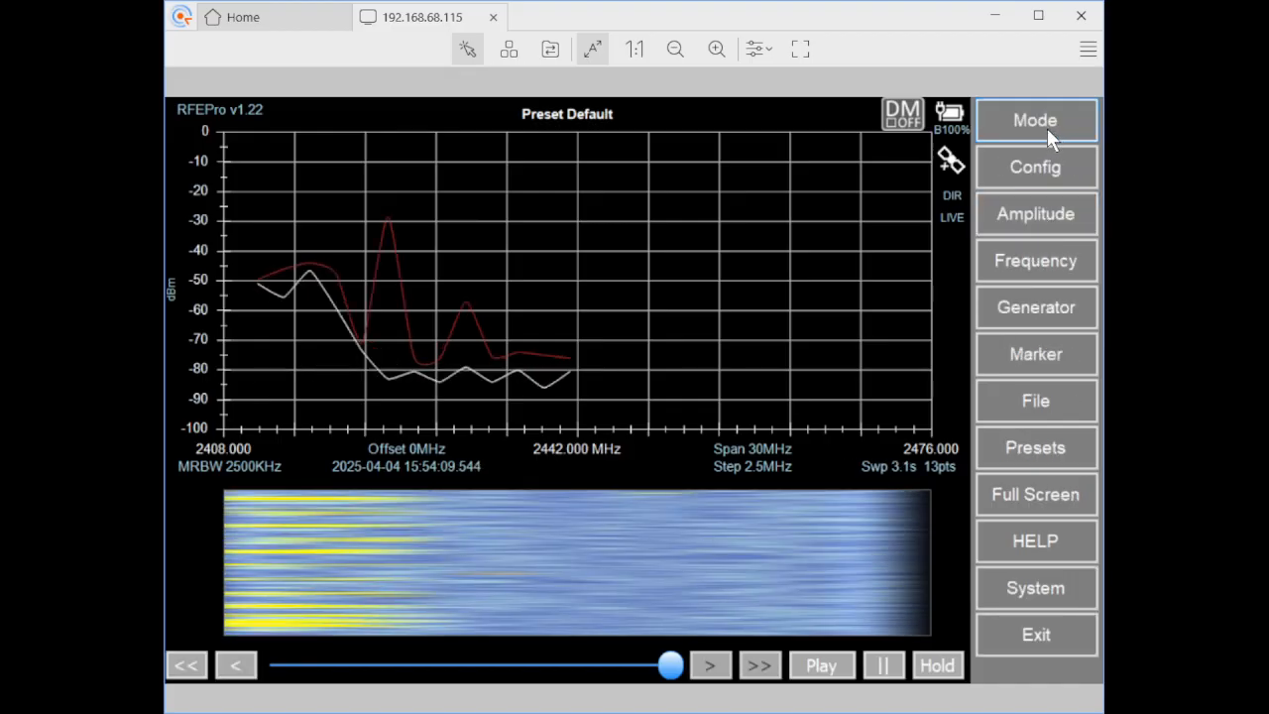
Retune the remote sweep to start 400 MHz, stop 700 MHz, with a 300 MHz span.
{"action": "left_click", "coordinate": [1035, 260]}
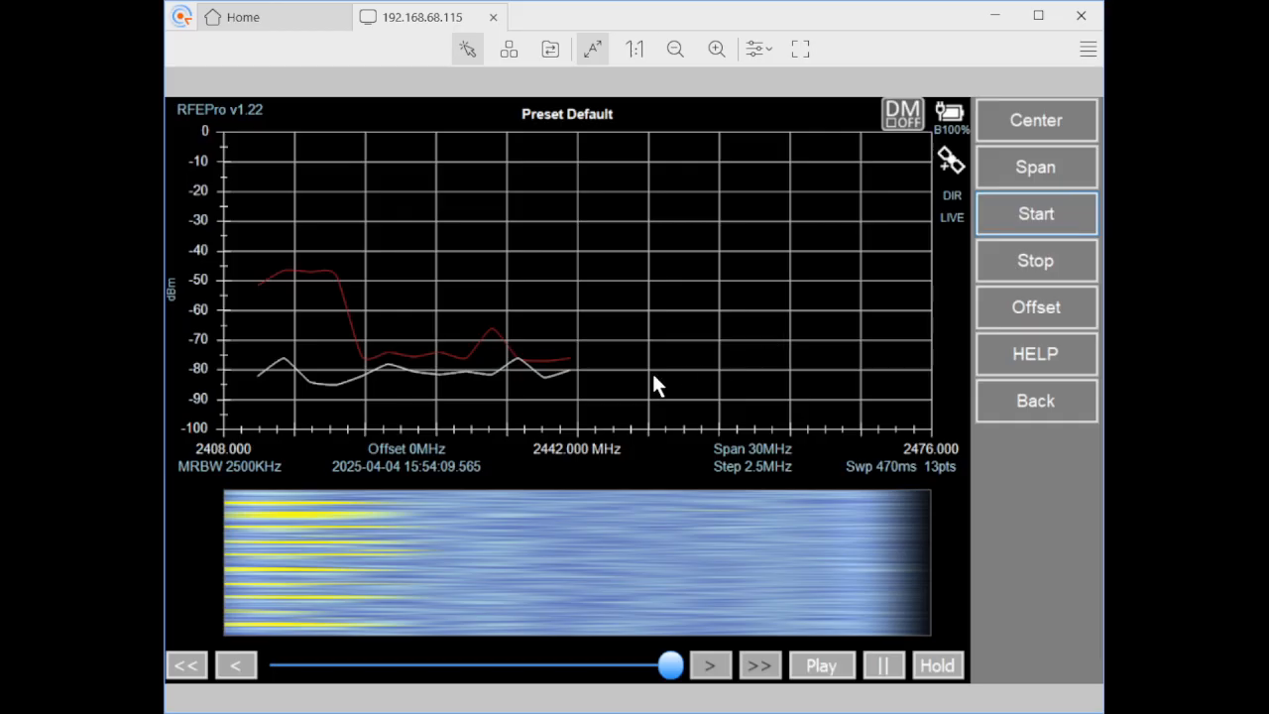
{"action": "left_click", "coordinate": [1035, 214]}
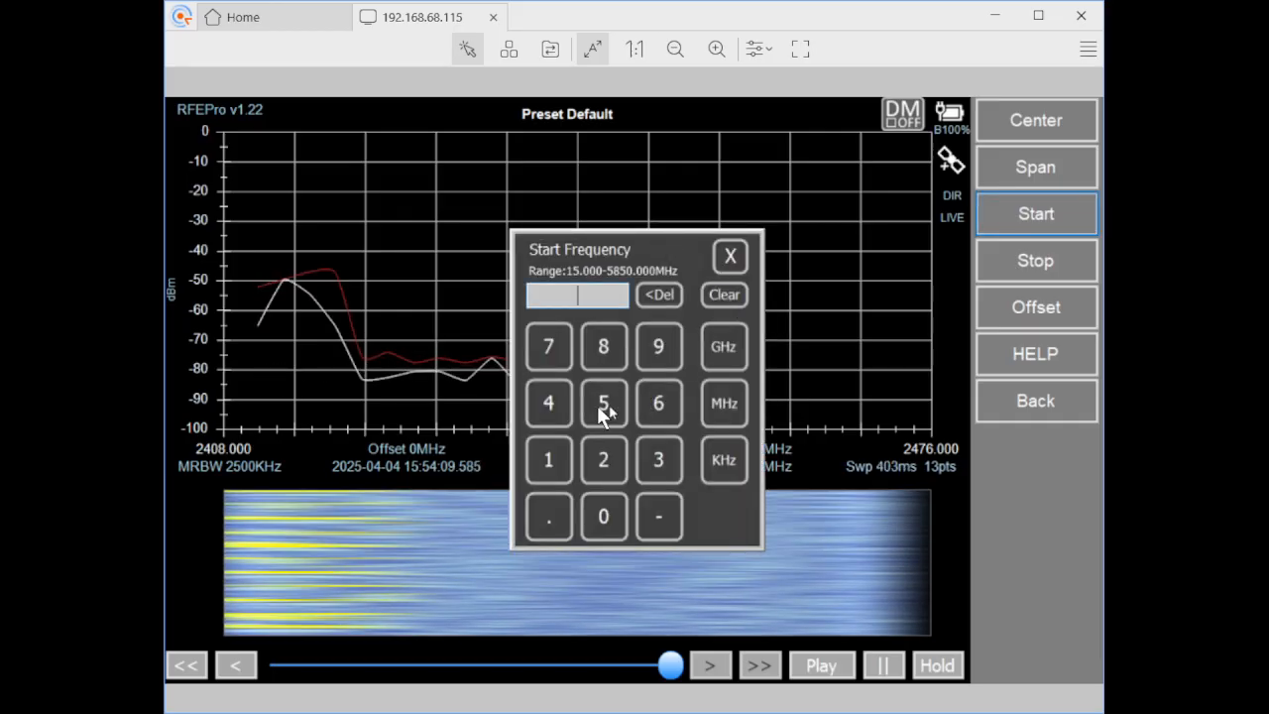
{"action": "left_click", "coordinate": [547, 402]}
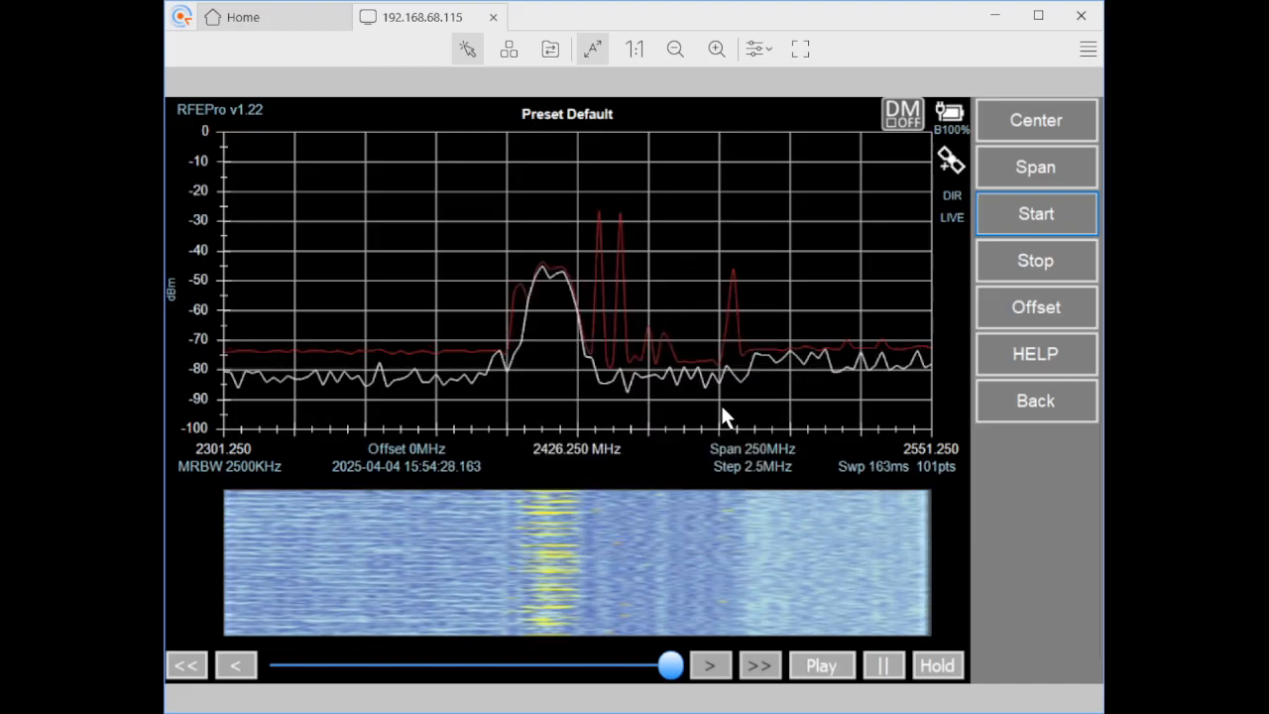
{"action": "left_click", "coordinate": [1035, 259]}
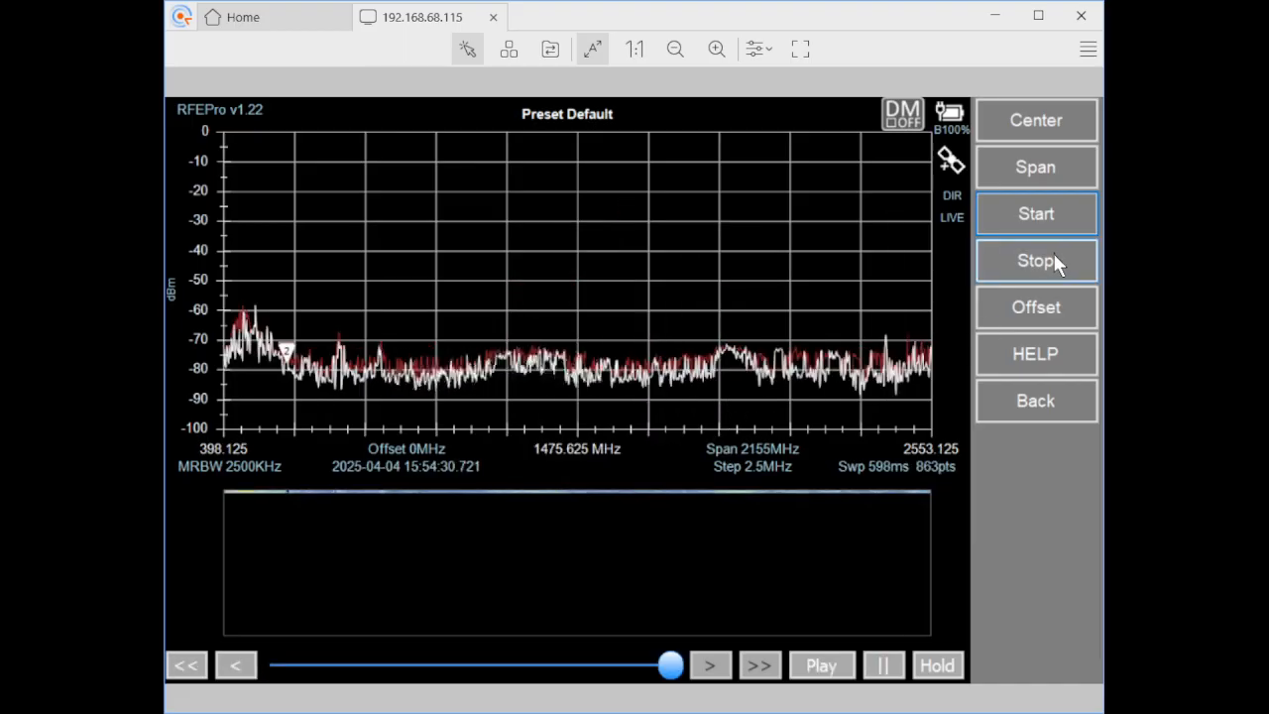
{"action": "left_click", "coordinate": [1035, 260]}
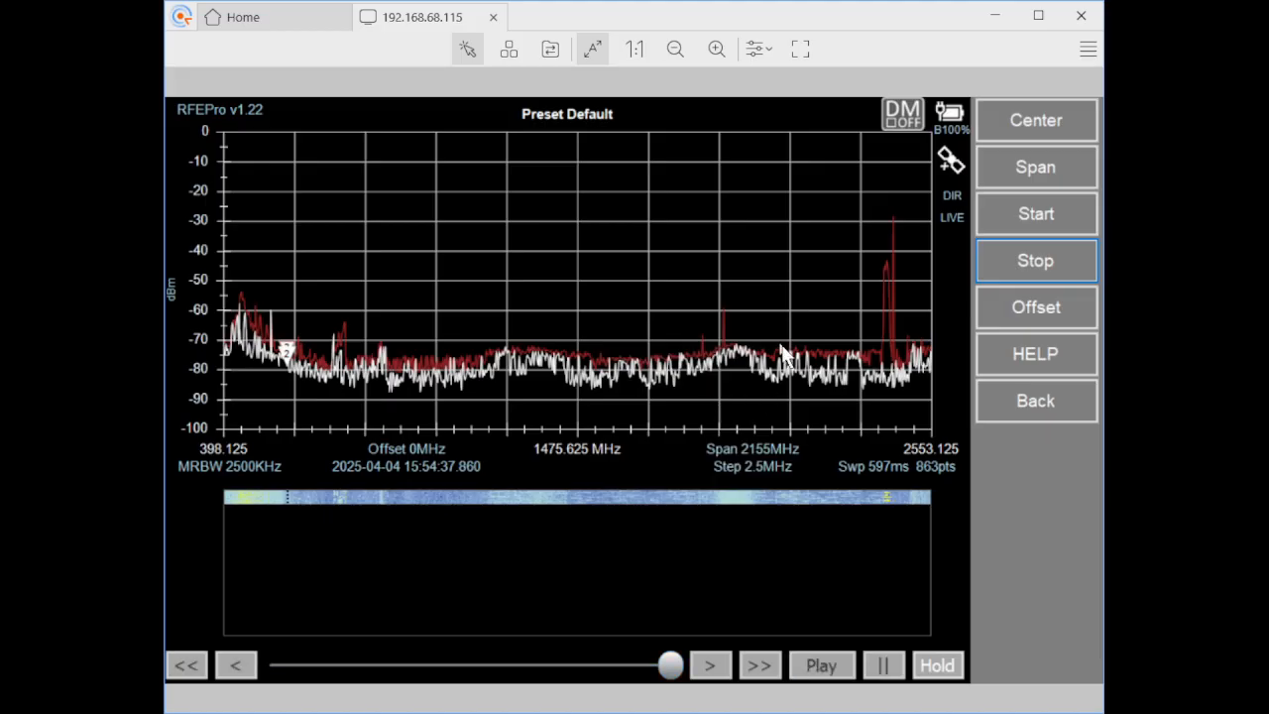
{"action": "left_click", "coordinate": [1035, 166]}
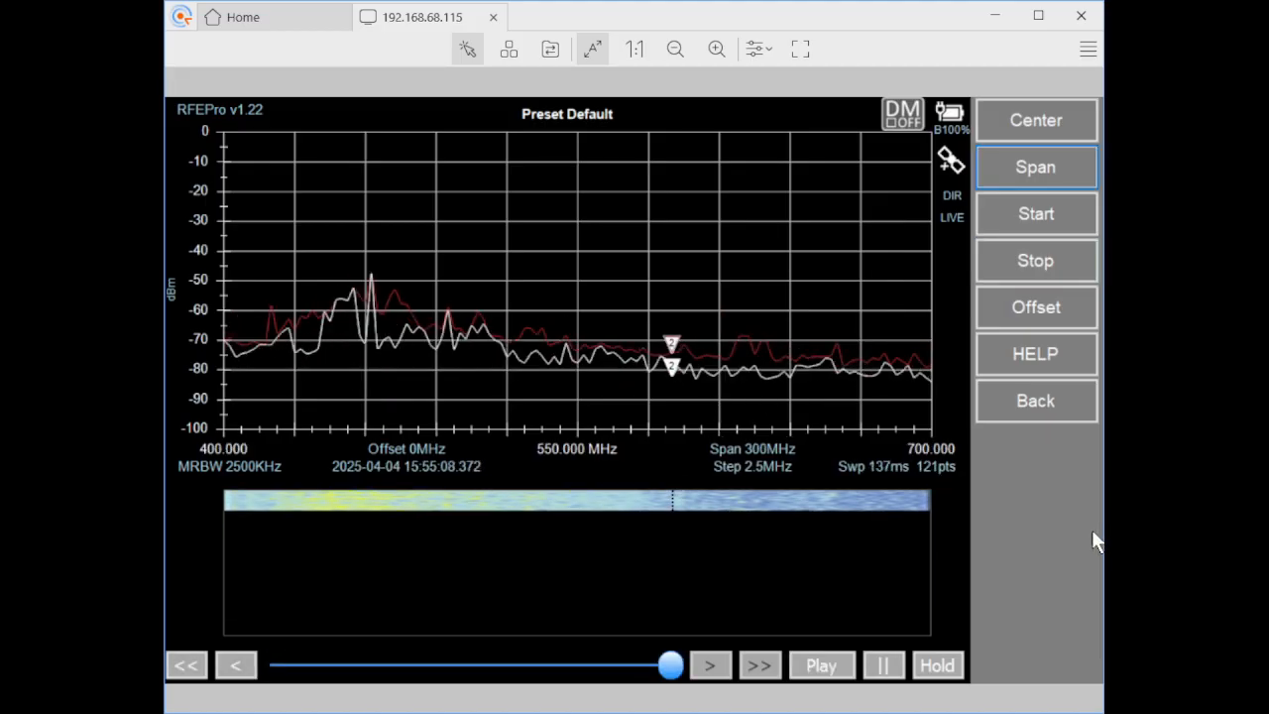